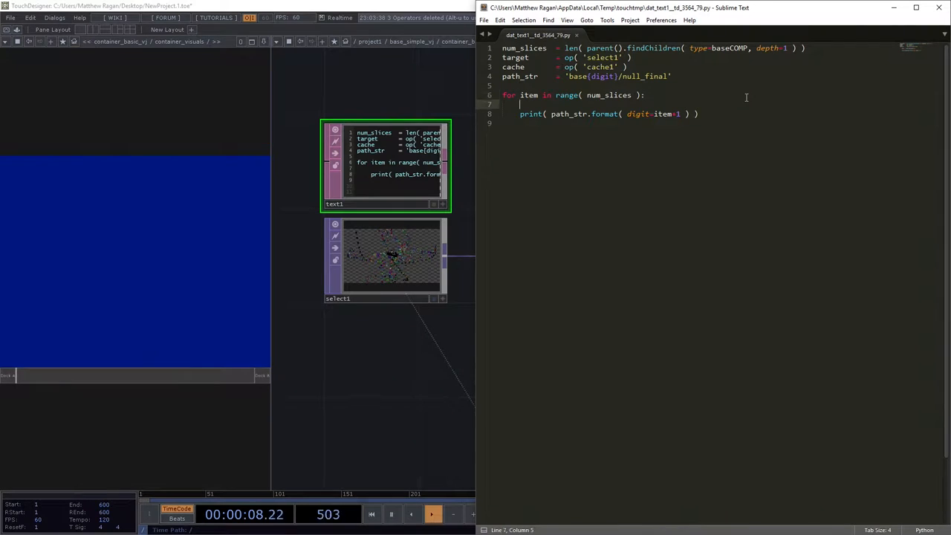
Write target.par.top = path_str.format( digit=item+1 ) in the loop and save
{"action": "type", "text": "target"}
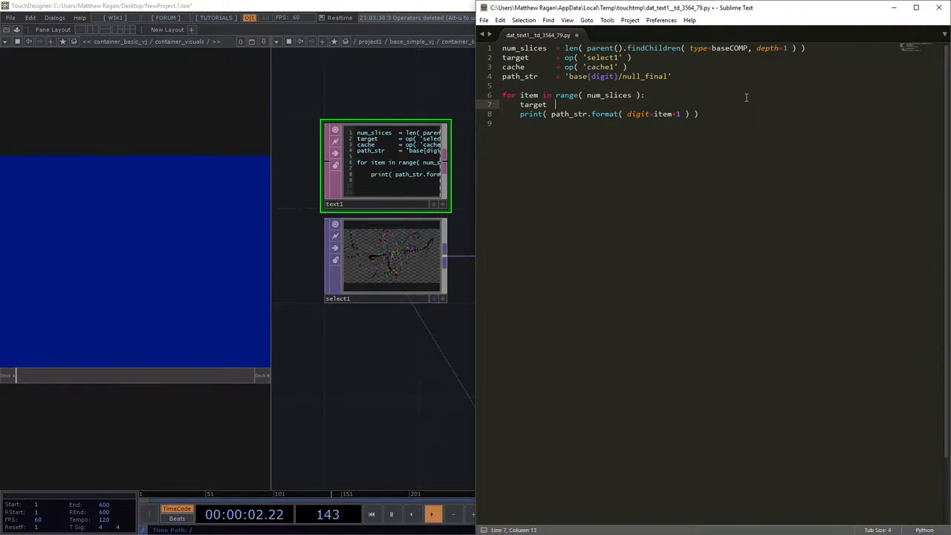
{"action": "type", "text": ".par."}
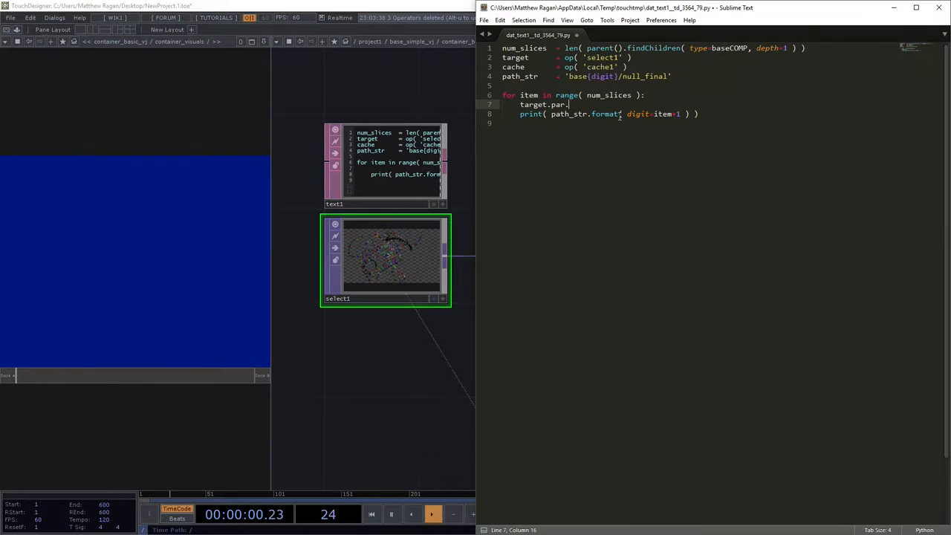
{"action": "type", "text": "t"}
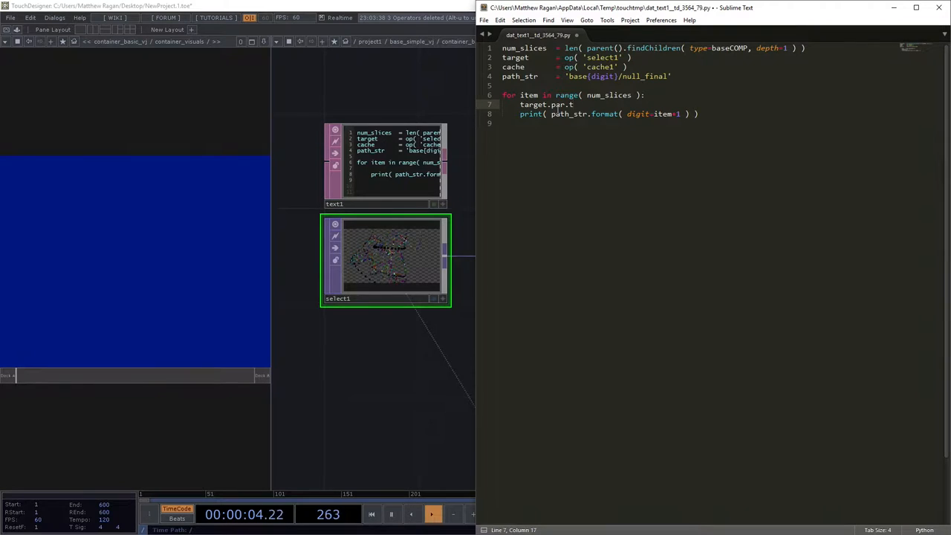
{"action": "type", "text": "op"}
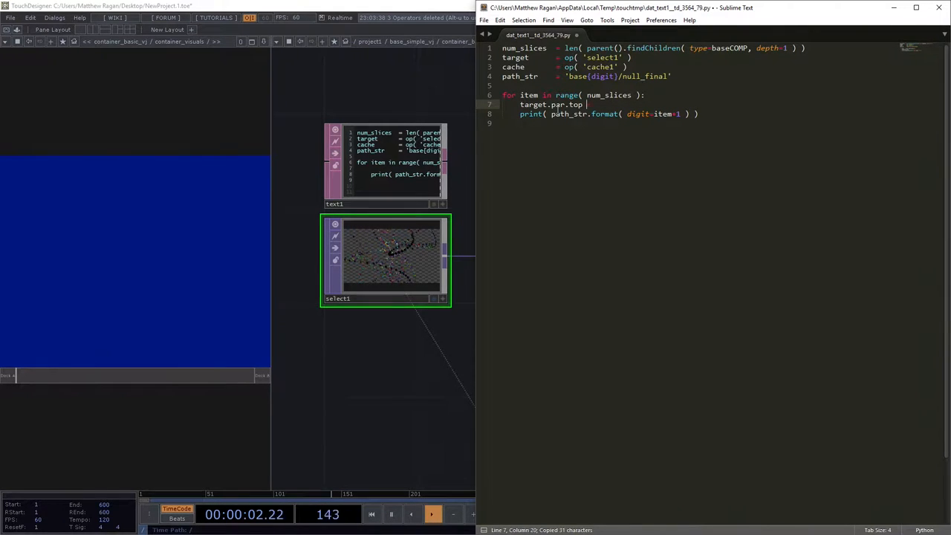
{"action": "type", "text": "= path_str.format( digit=item+1 )"}
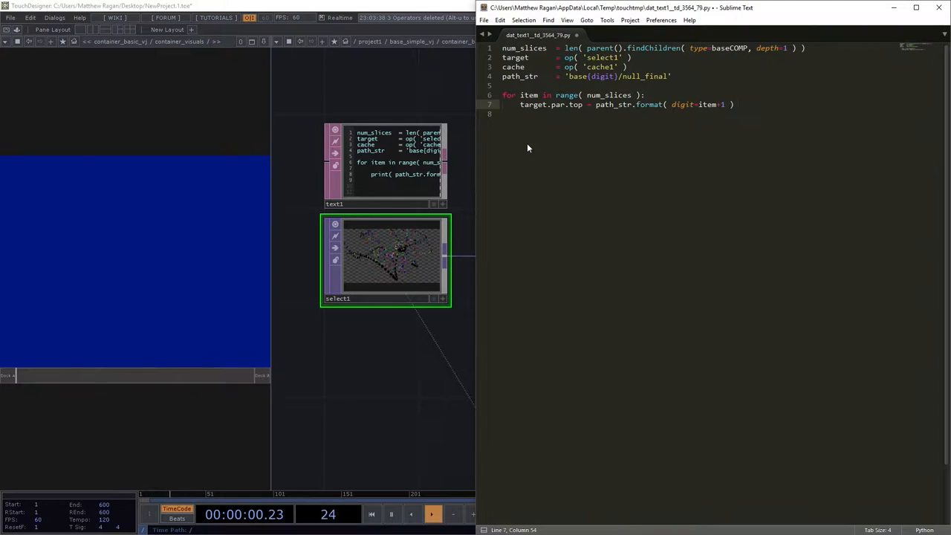
{"action": "key", "text": "Return"}
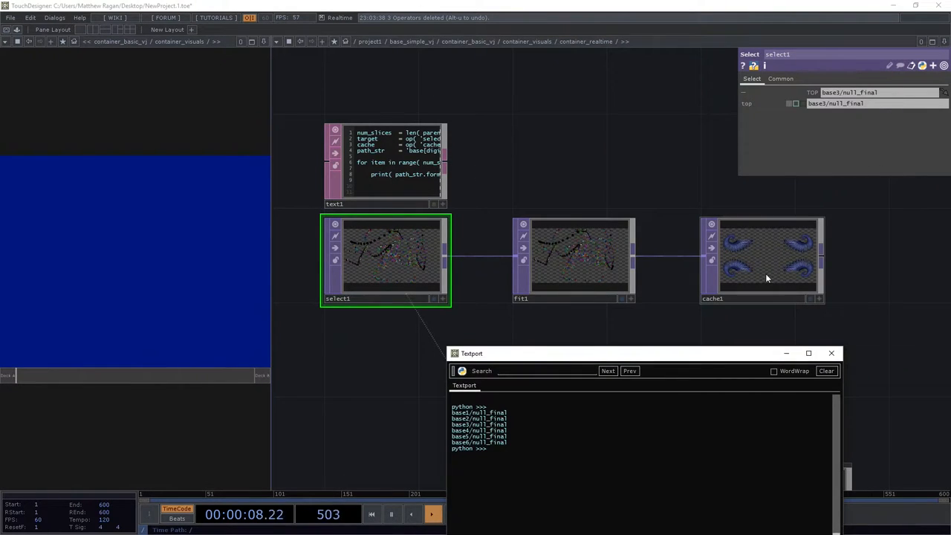
Select select1 to confirm its TOP parameter reads base6/null_final
{"action": "left_click", "coordinate": [761, 260]}
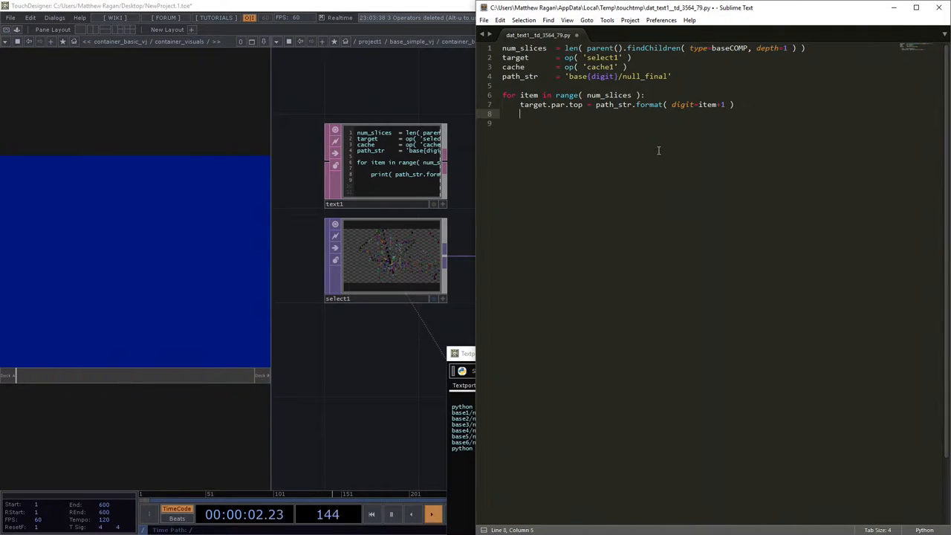
Write the line cahce.par.replaceindex = item under the target line
{"action": "type", "text": "cahce.par."}
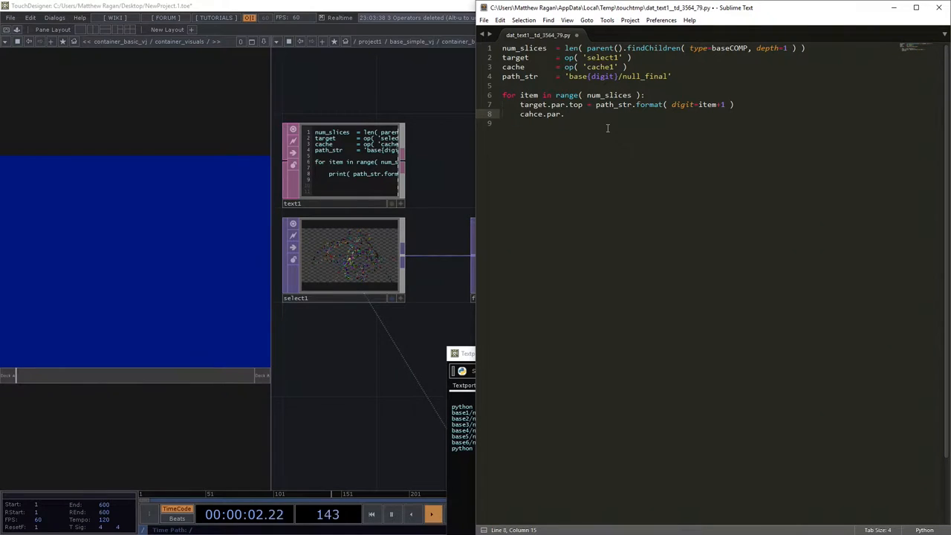
{"action": "type", "text": "replaceindex ="}
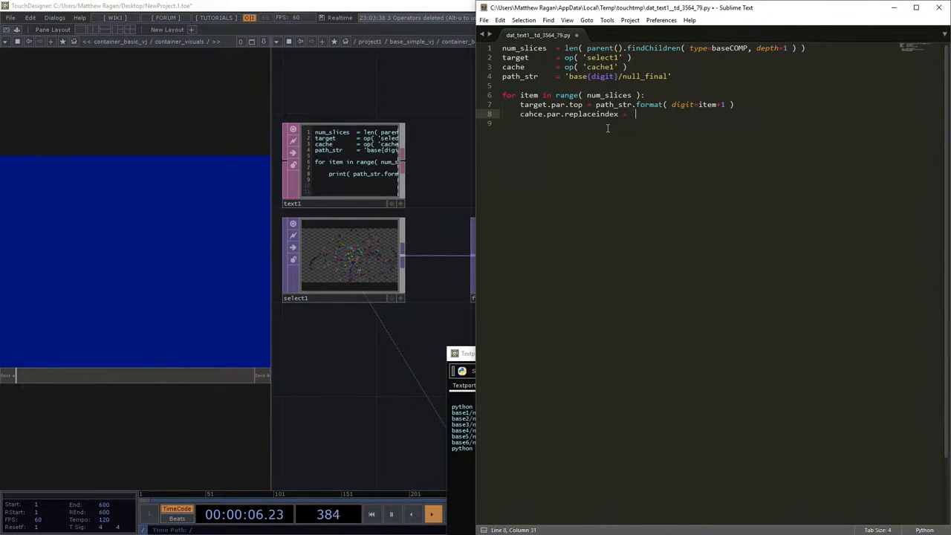
{"action": "type", "text": "item"}
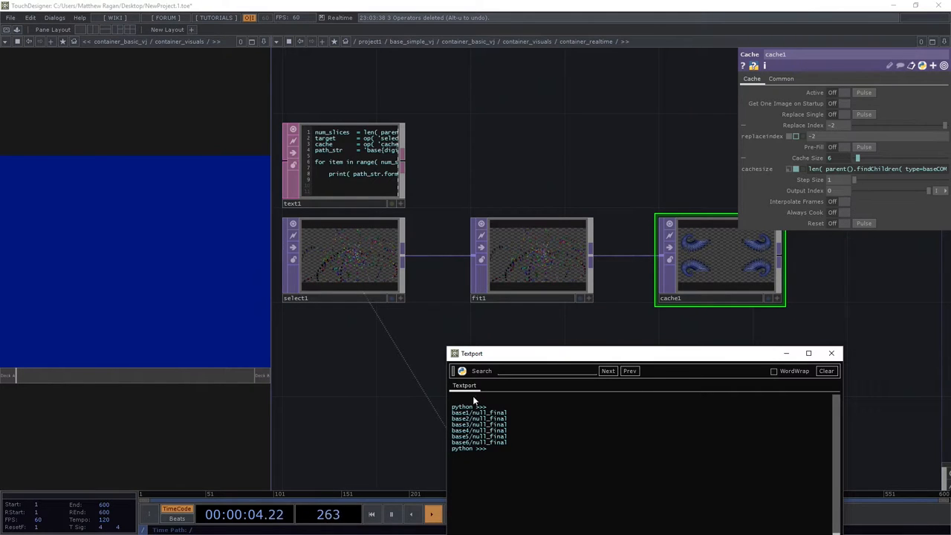
{"action": "mouse_move", "coordinate": [428, 297]}
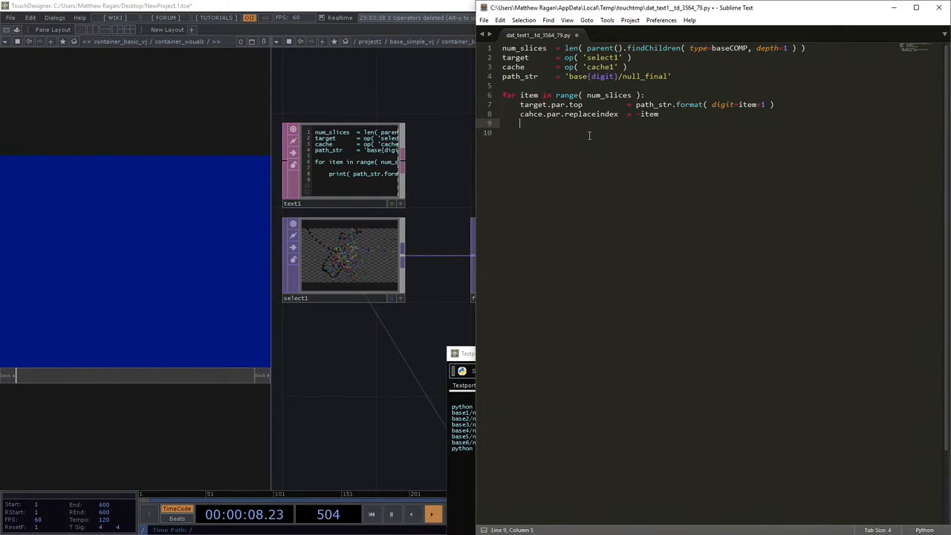
Write cache.par.replacepulse.pulse() in the loop and save with Ctrl+S
{"action": "type", "text": "cache.par.replacepulse"}
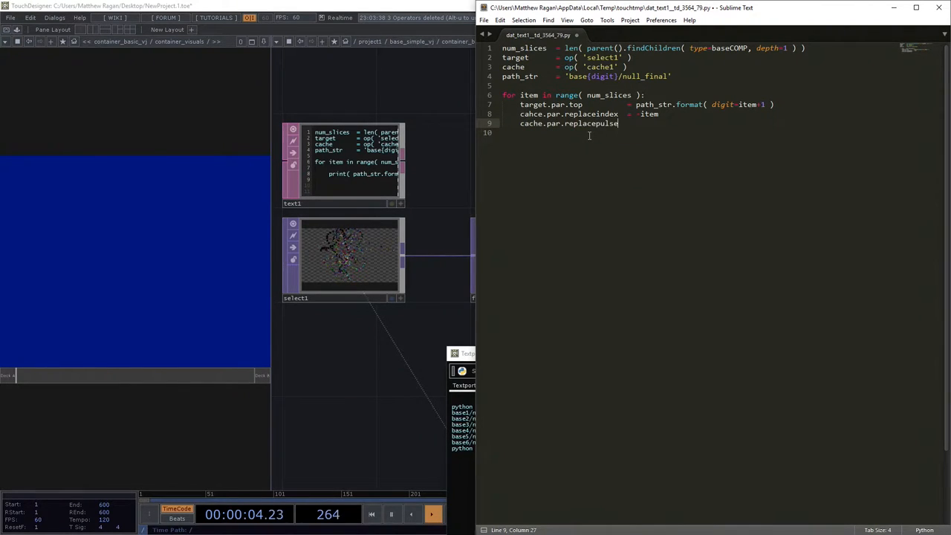
{"action": "type", "text": ".pulse()"}
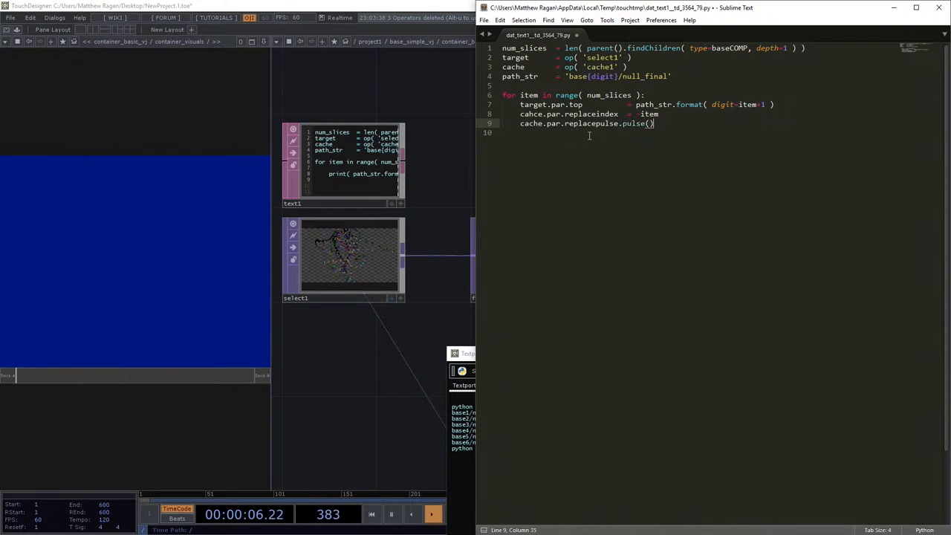
{"action": "key", "text": "ctrl+s"}
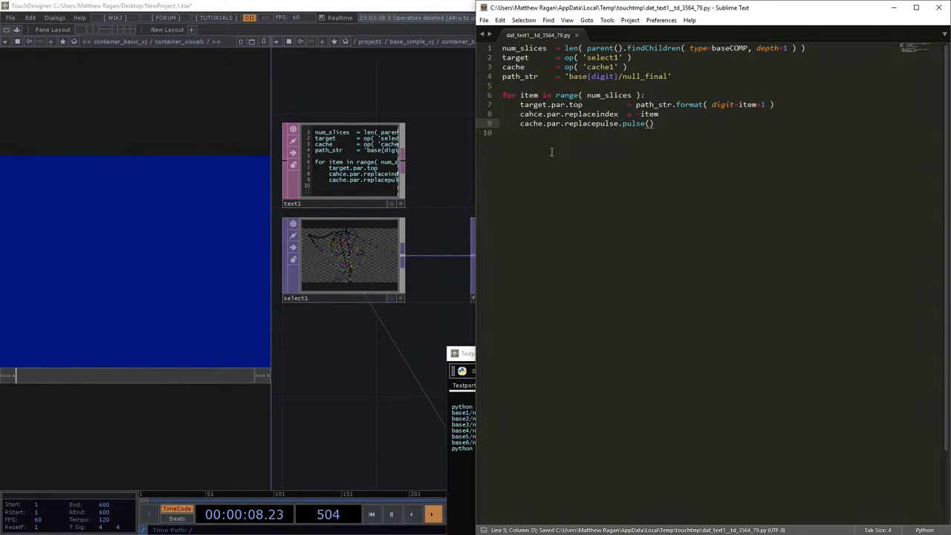
{"action": "right_click", "coordinate": [339, 163]}
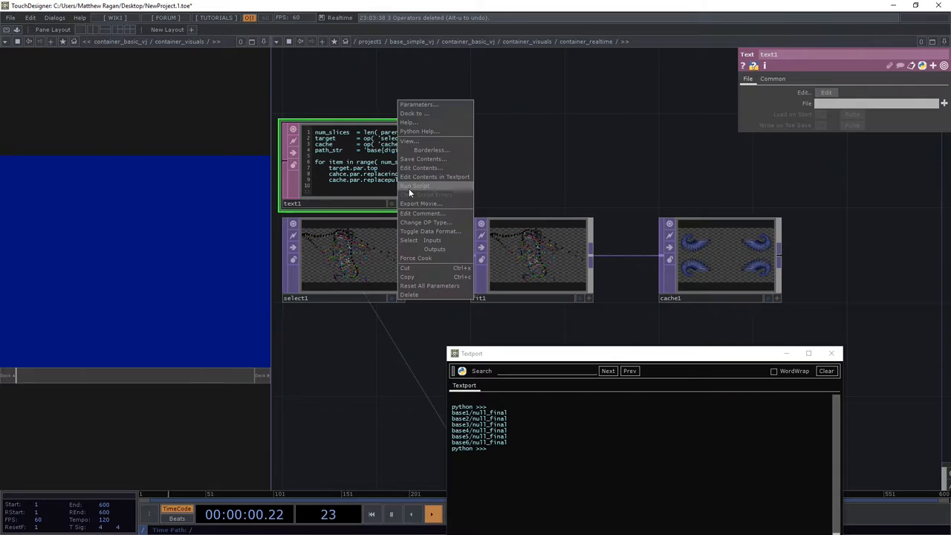
Run Script from text1's menu, which raises an error
{"action": "left_click", "coordinate": [417, 185]}
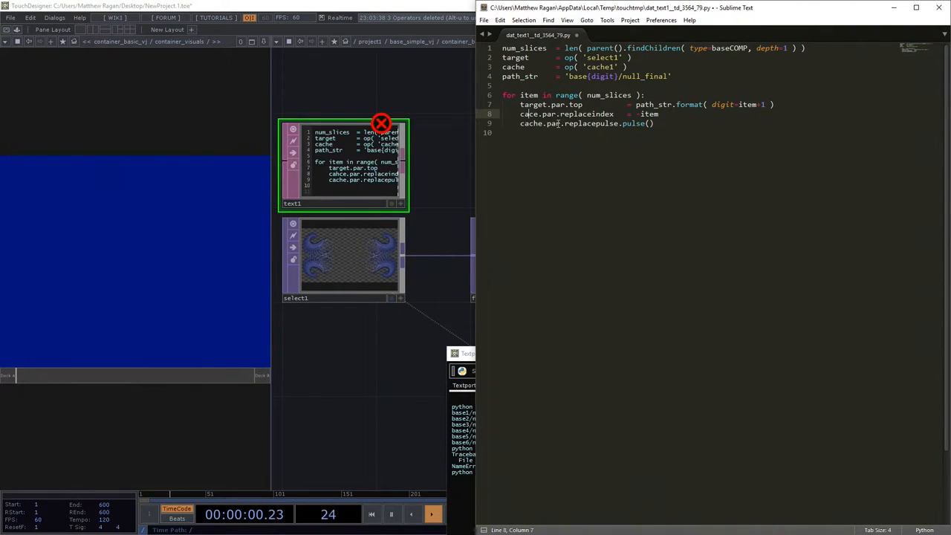
Save the script with 'cahce' corrected to 'cache' and bring up text1's menu
{"action": "key", "text": "ctrl+s"}
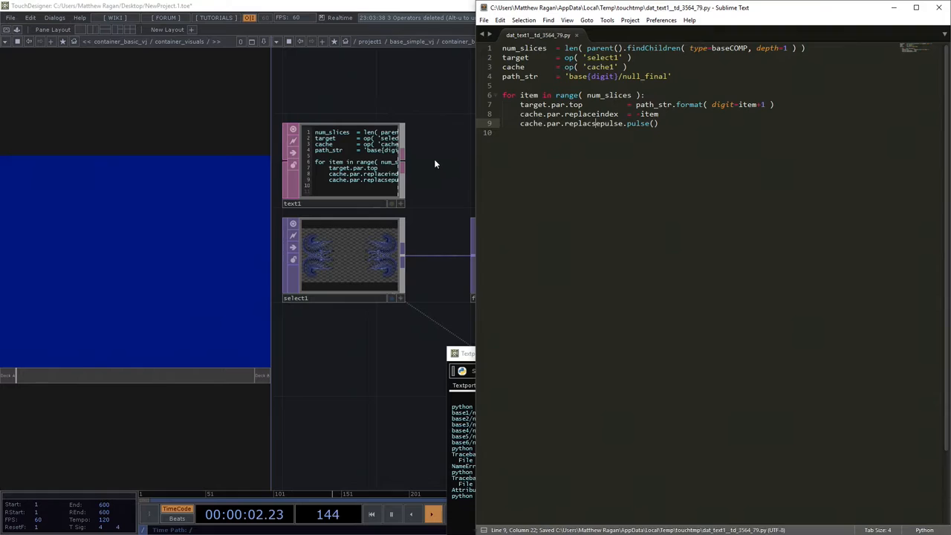
{"action": "right_click", "coordinate": [342, 163]}
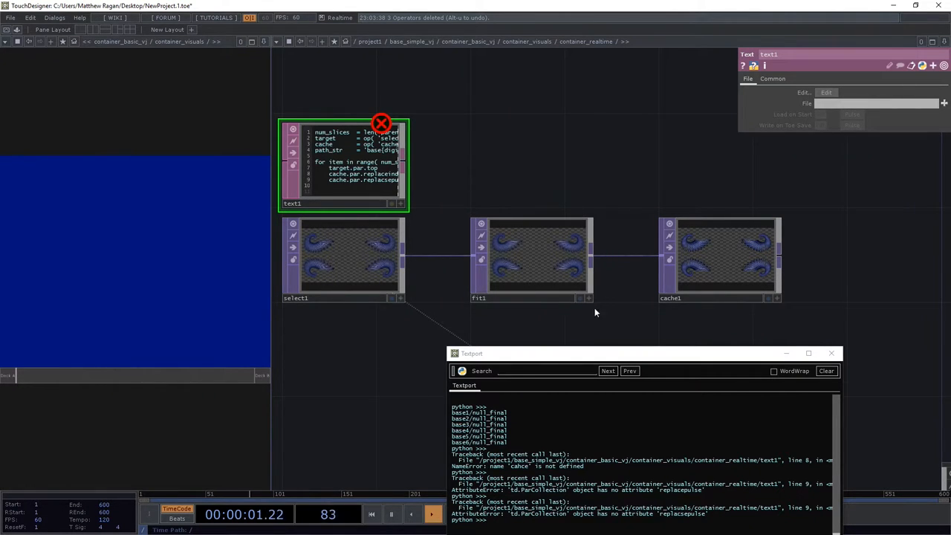
Clear the replacepulse AttributeError messages from the Textport
{"action": "left_click", "coordinate": [826, 372]}
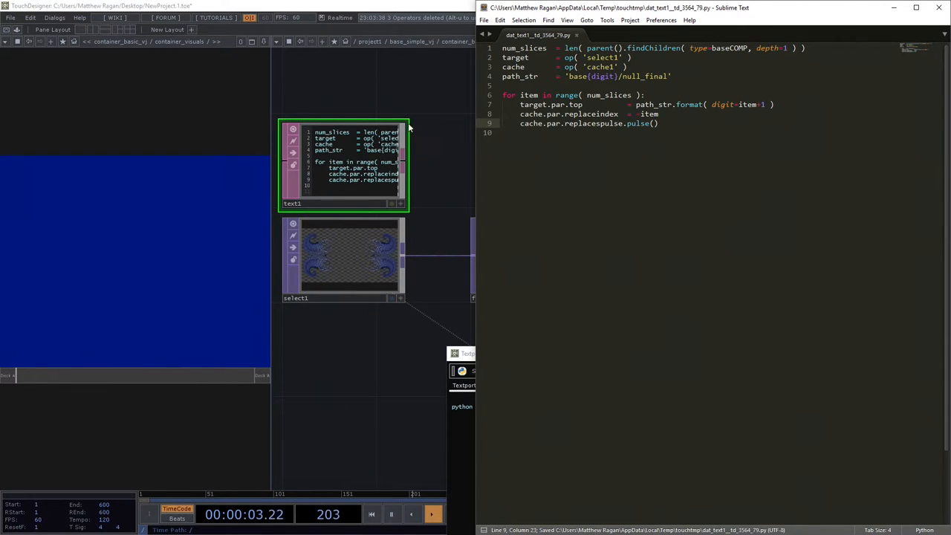
Run the corrected script from text1's menu with no errors
{"action": "right_click", "coordinate": [345, 164]}
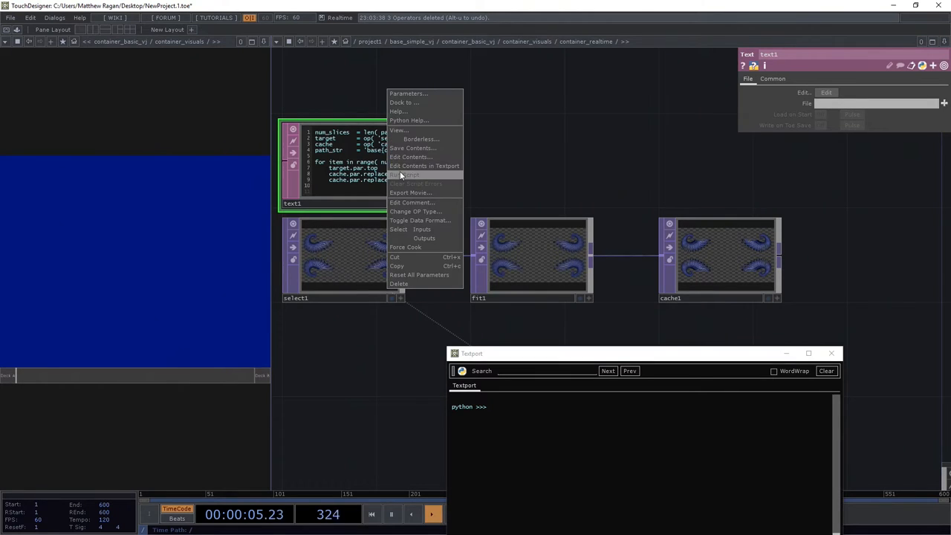
{"action": "left_click", "coordinate": [607, 196]}
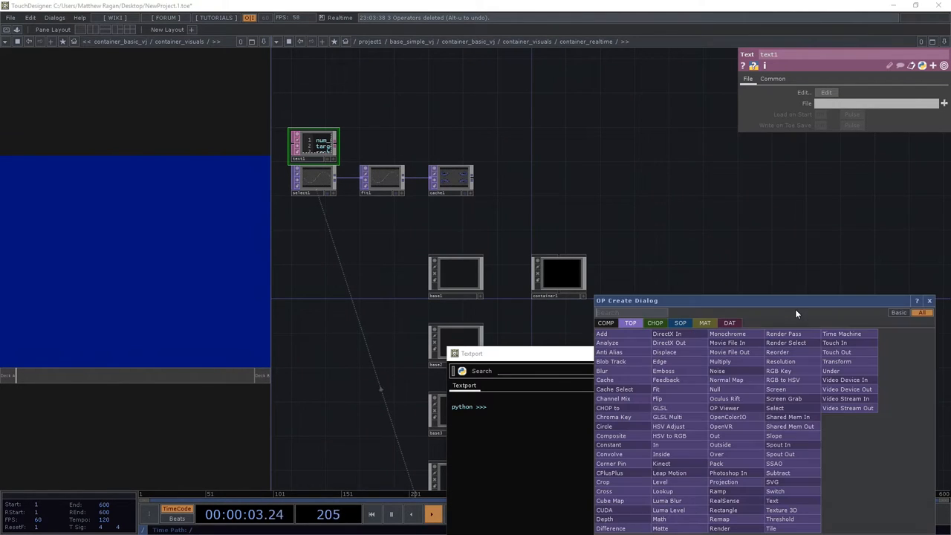
Create a Cache Select TOP by searching 'cac' in the OP Create Dialog
{"action": "type", "text": "cac"}
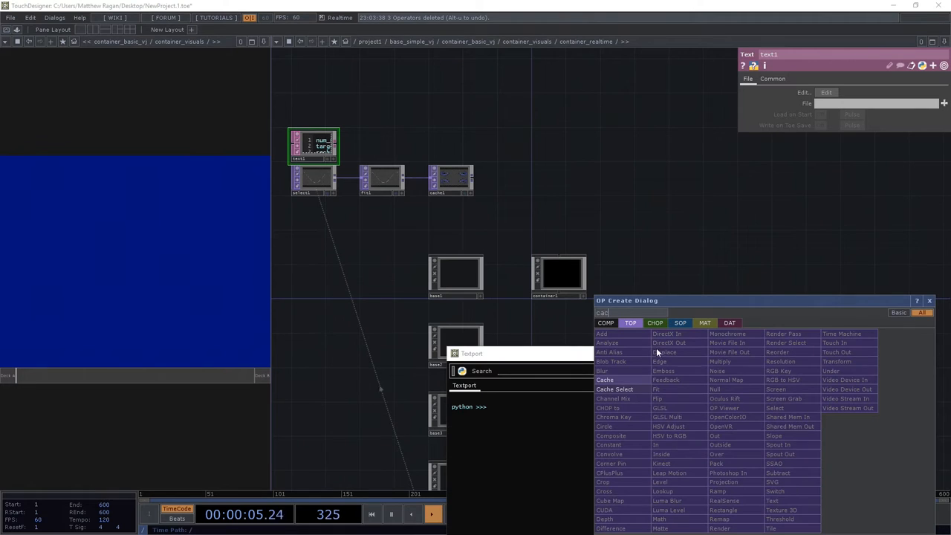
{"action": "left_click", "coordinate": [615, 390]}
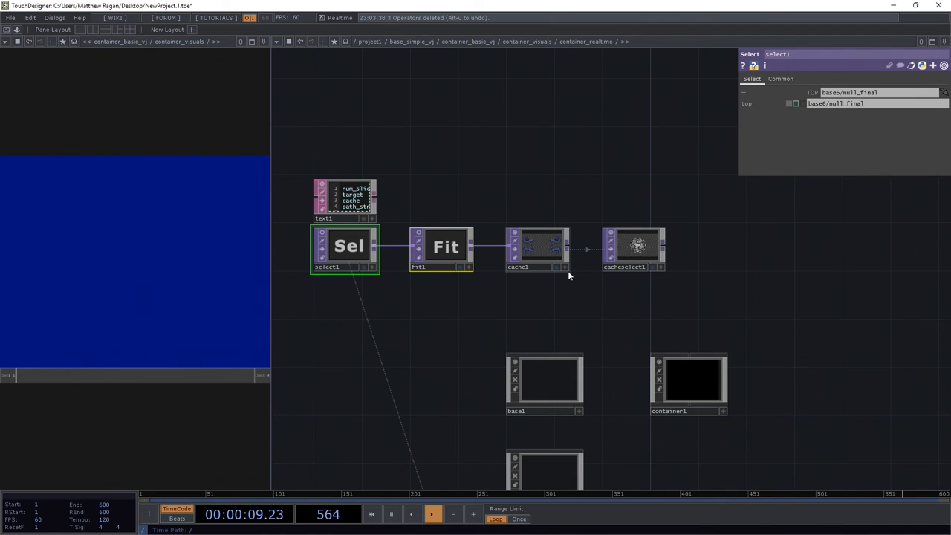
{"action": "mouse_move", "coordinate": [29, 254]}
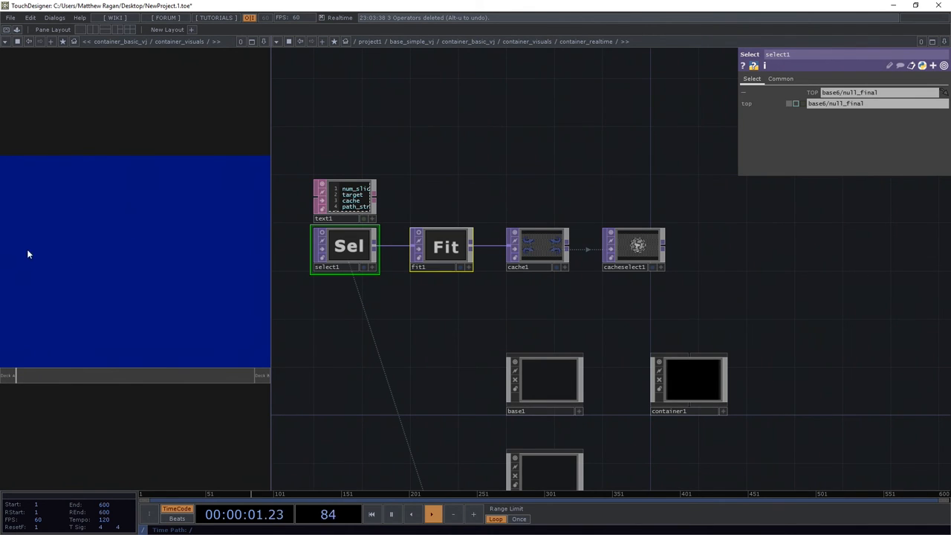